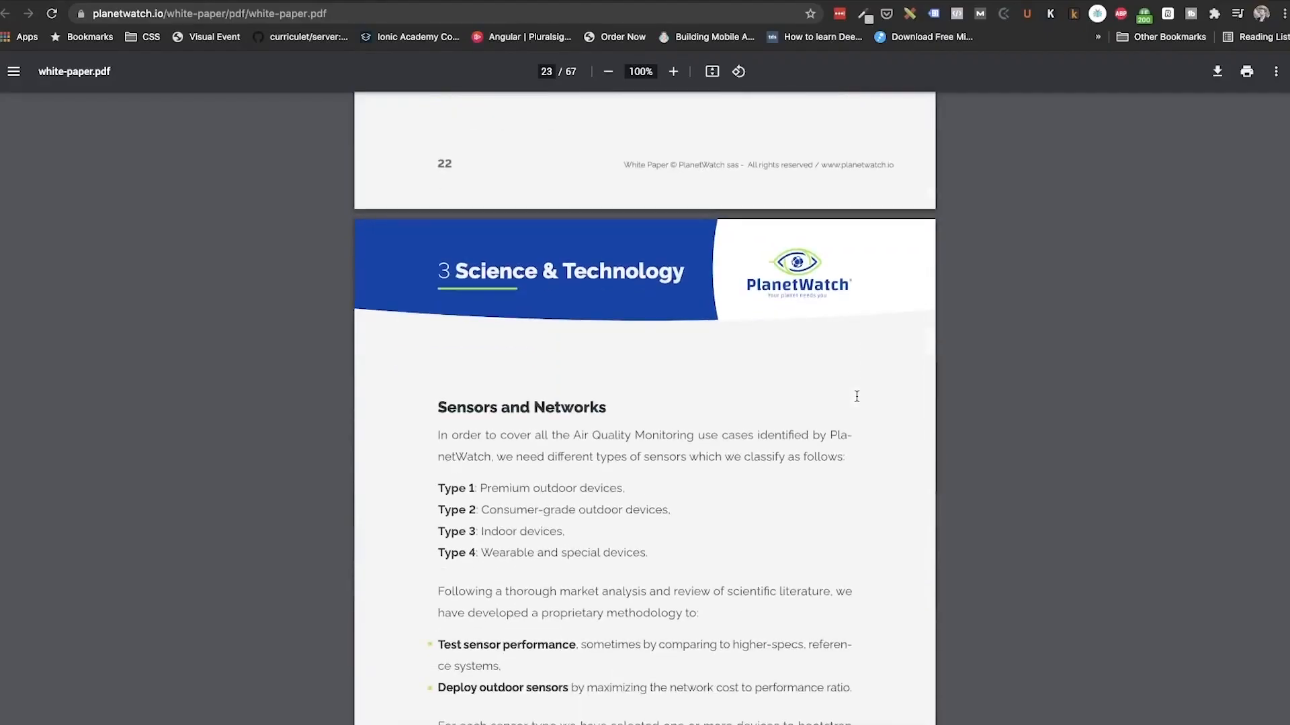
scroll("down", 3)
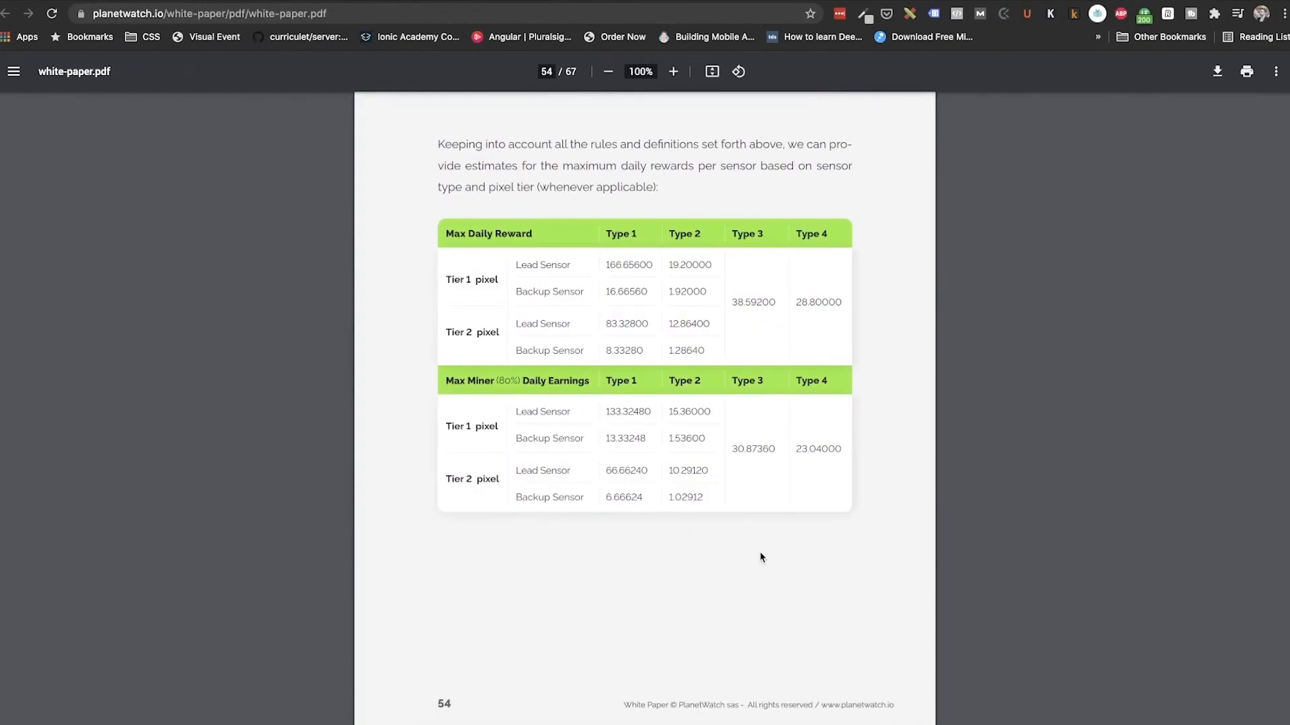
scroll("down", 3)
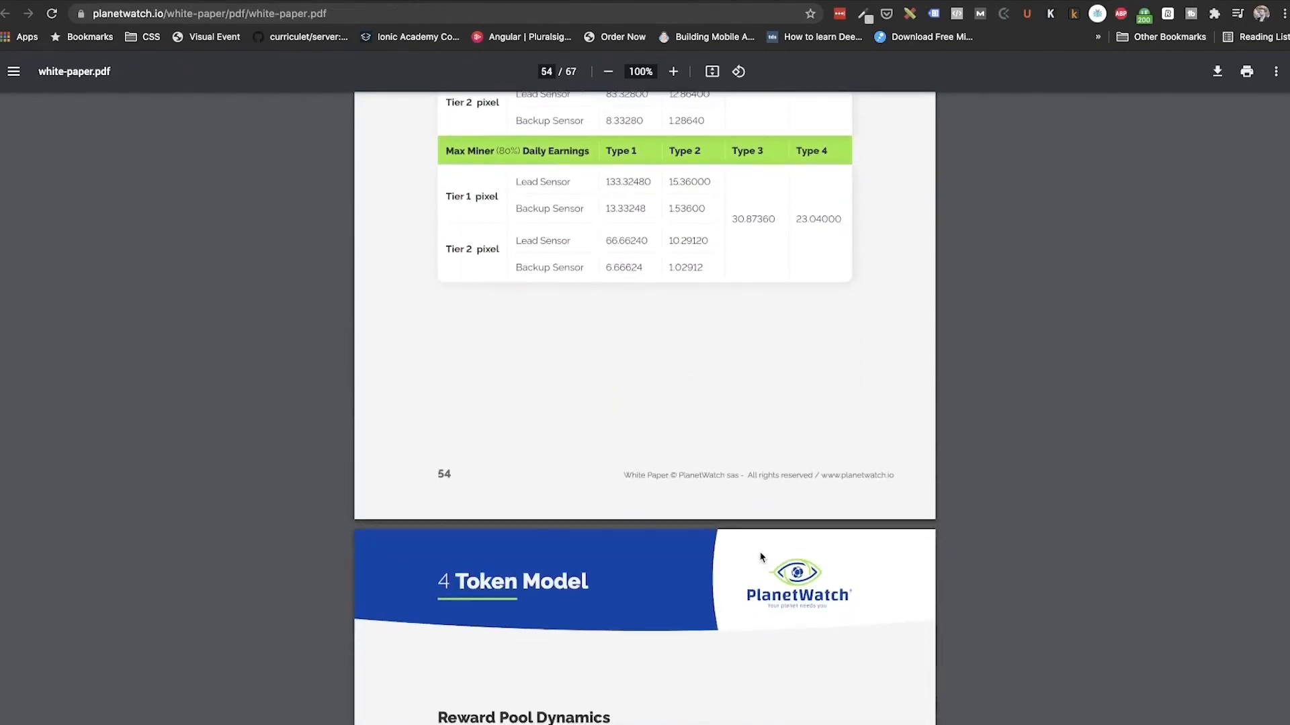
scroll("down", 3)
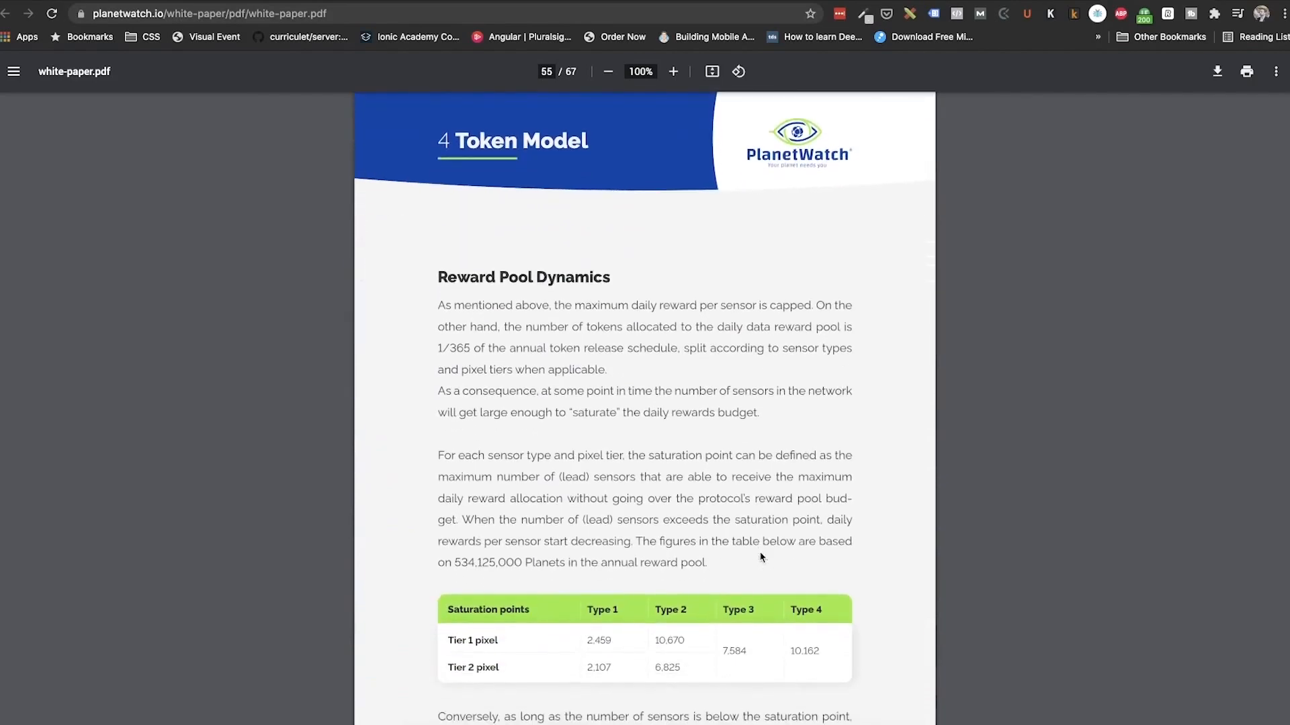